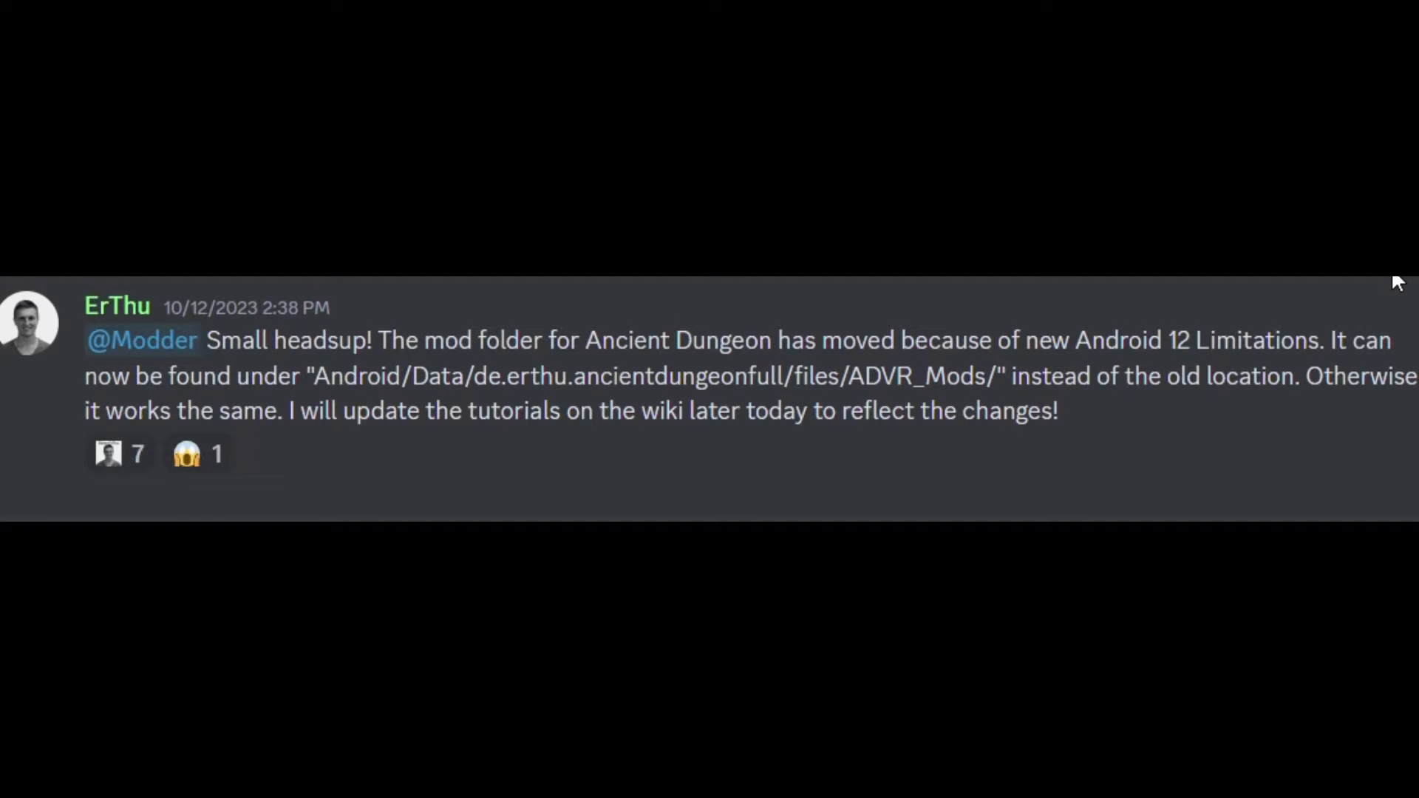
pyautogui.moveTo(1067, 368)
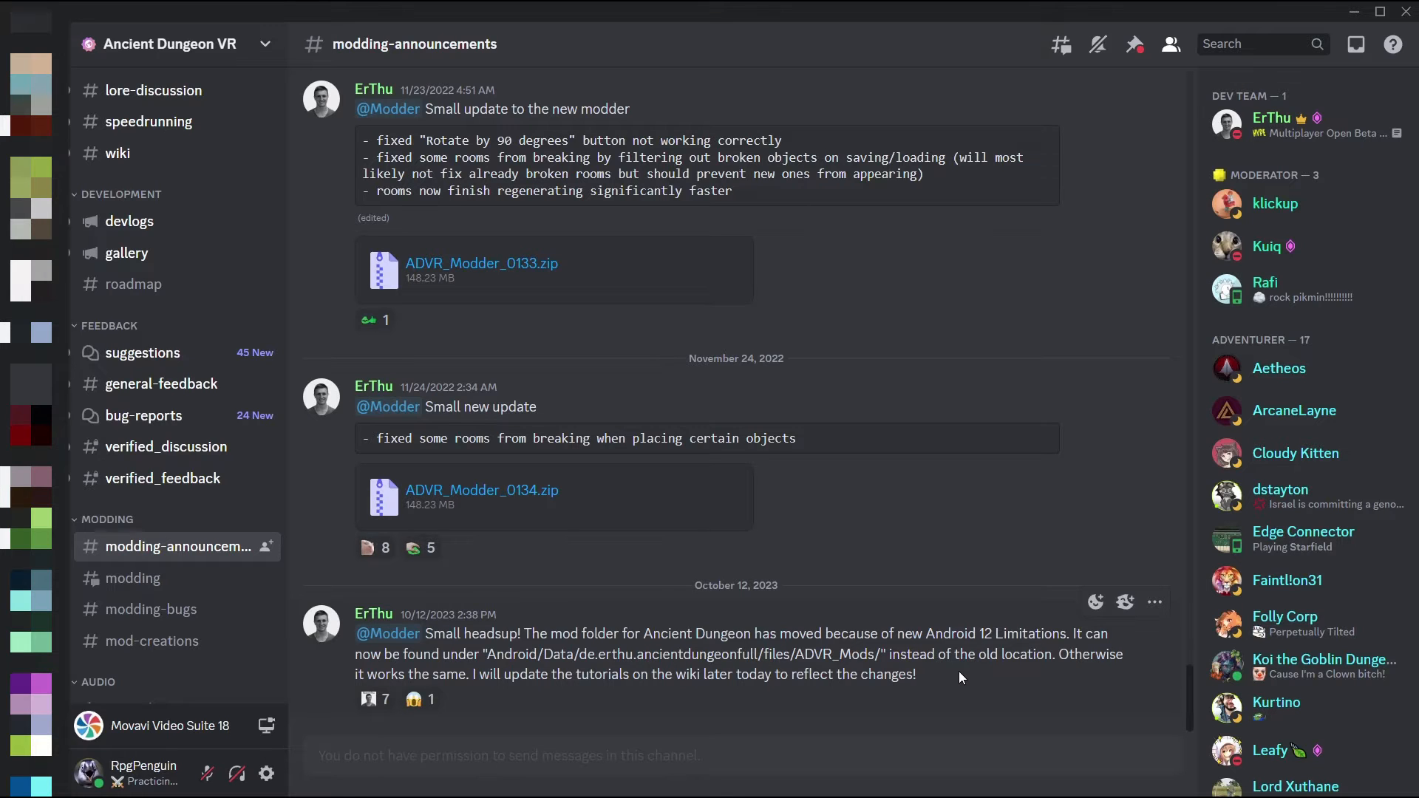
pyautogui.moveTo(191, 640)
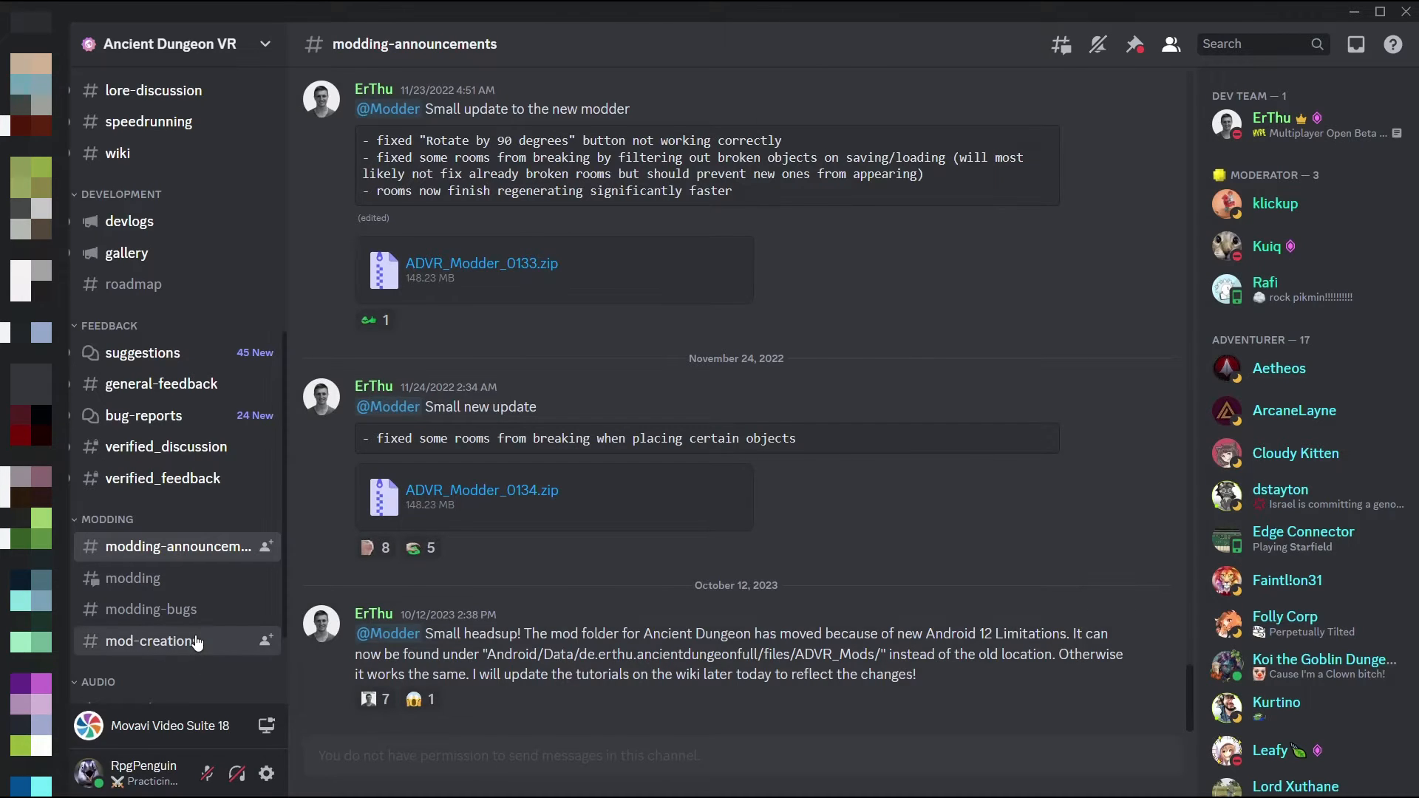
# - Switch from Discord to File Explorer showing the Downloads folder
pyautogui.click(153, 639)
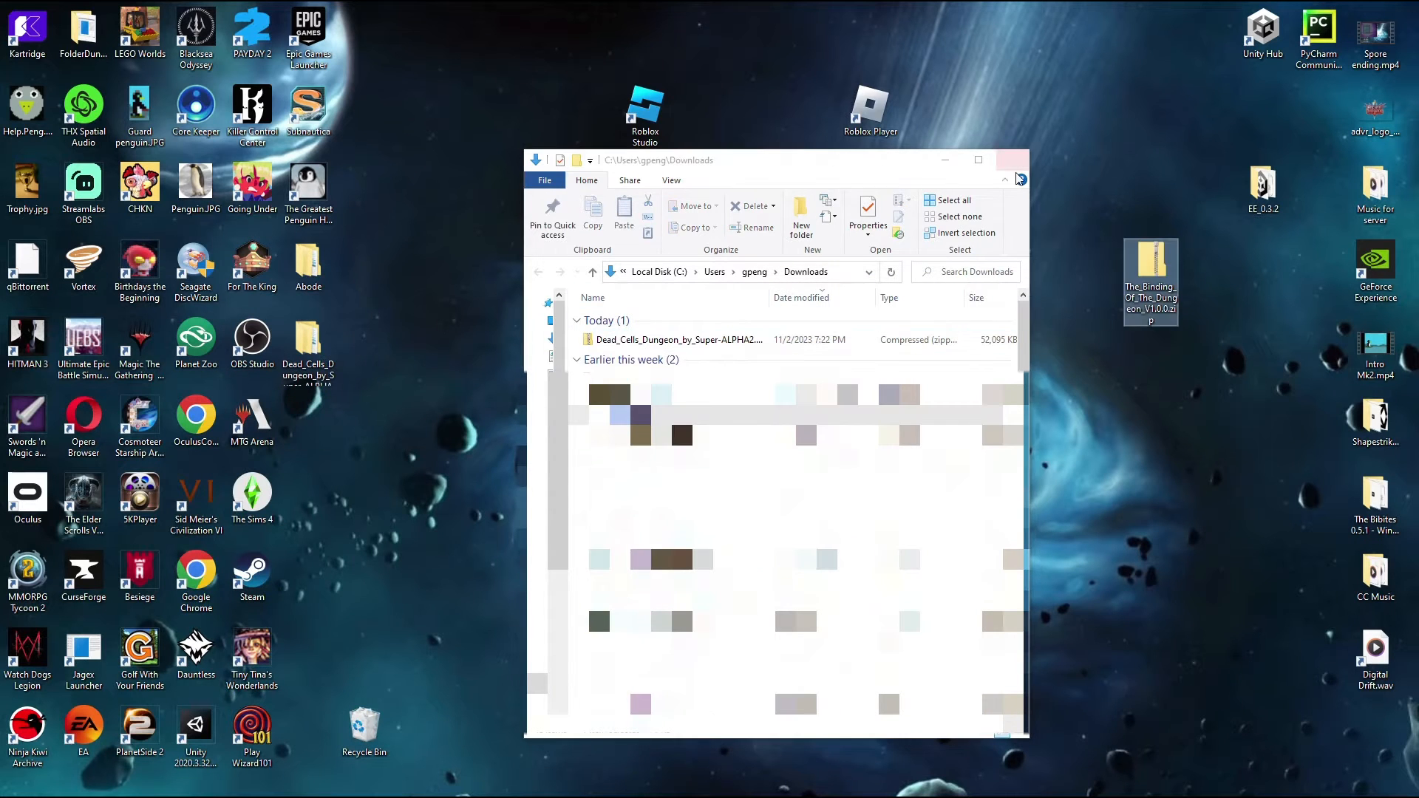
# - Extract The Binding Of The Dungeon V1.0.0 zip into its suggested desktop folder
pyautogui.rightClick(1149, 272)
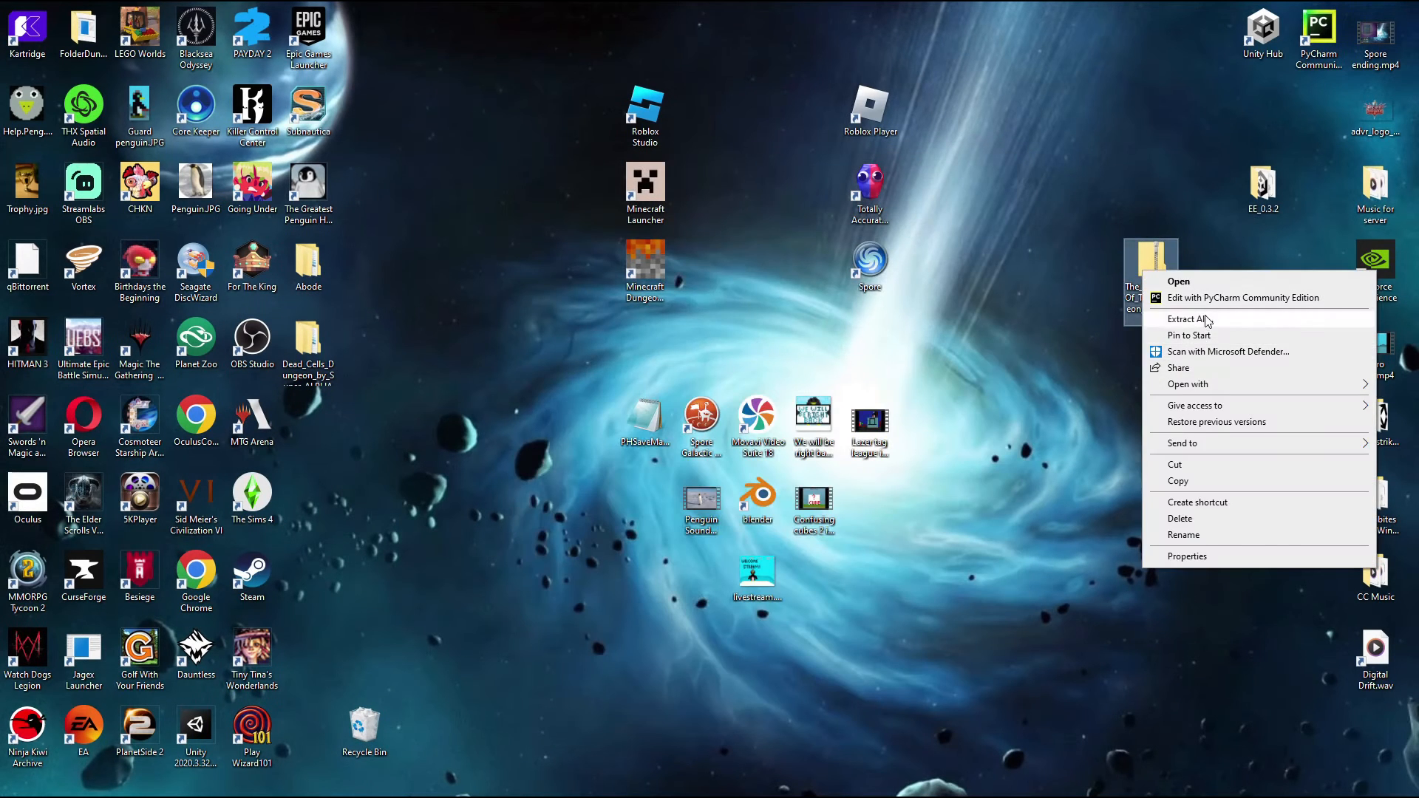
pyautogui.click(1186, 320)
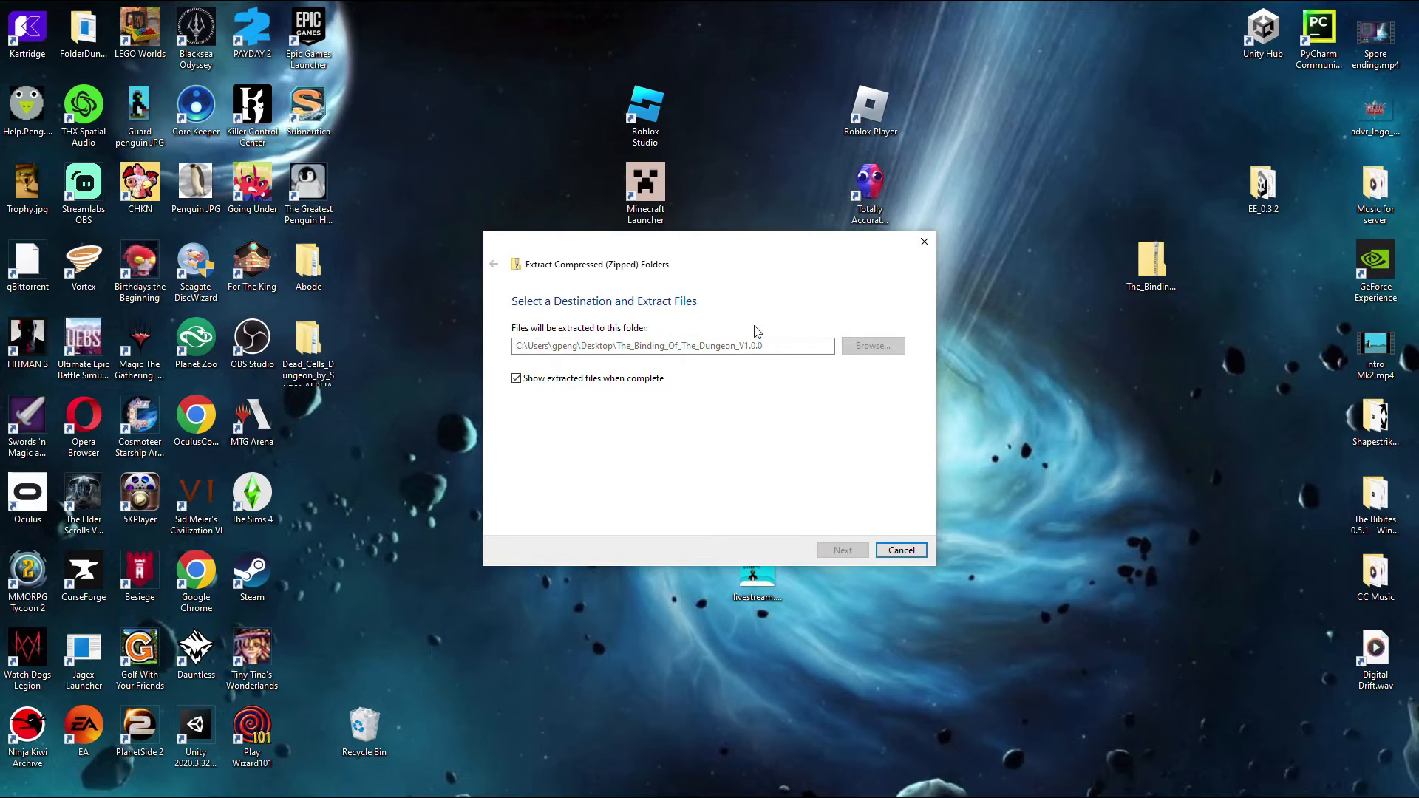
pyautogui.click(841, 550)
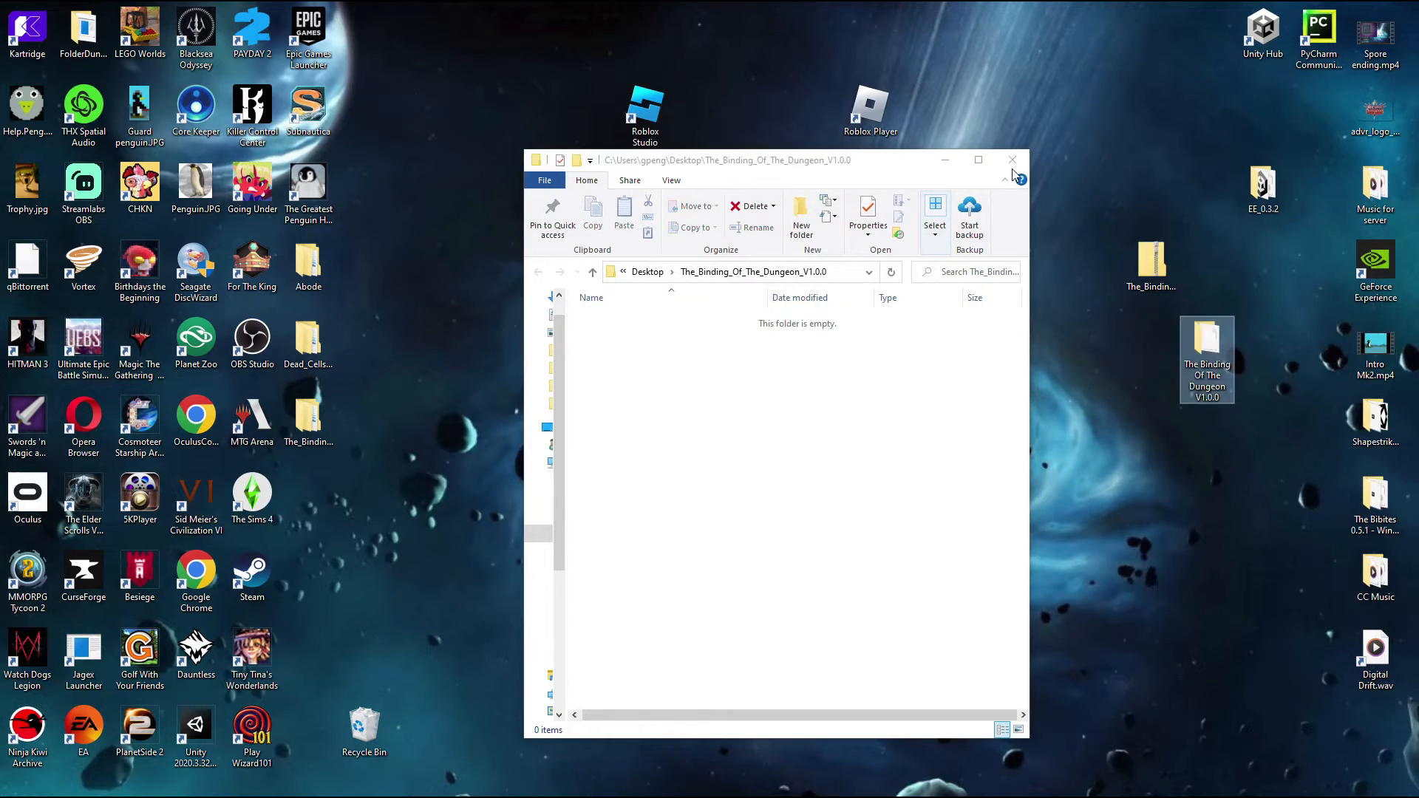
# - Open the Quest 2 headset's storage listing from This PC
pyautogui.click(1011, 160)
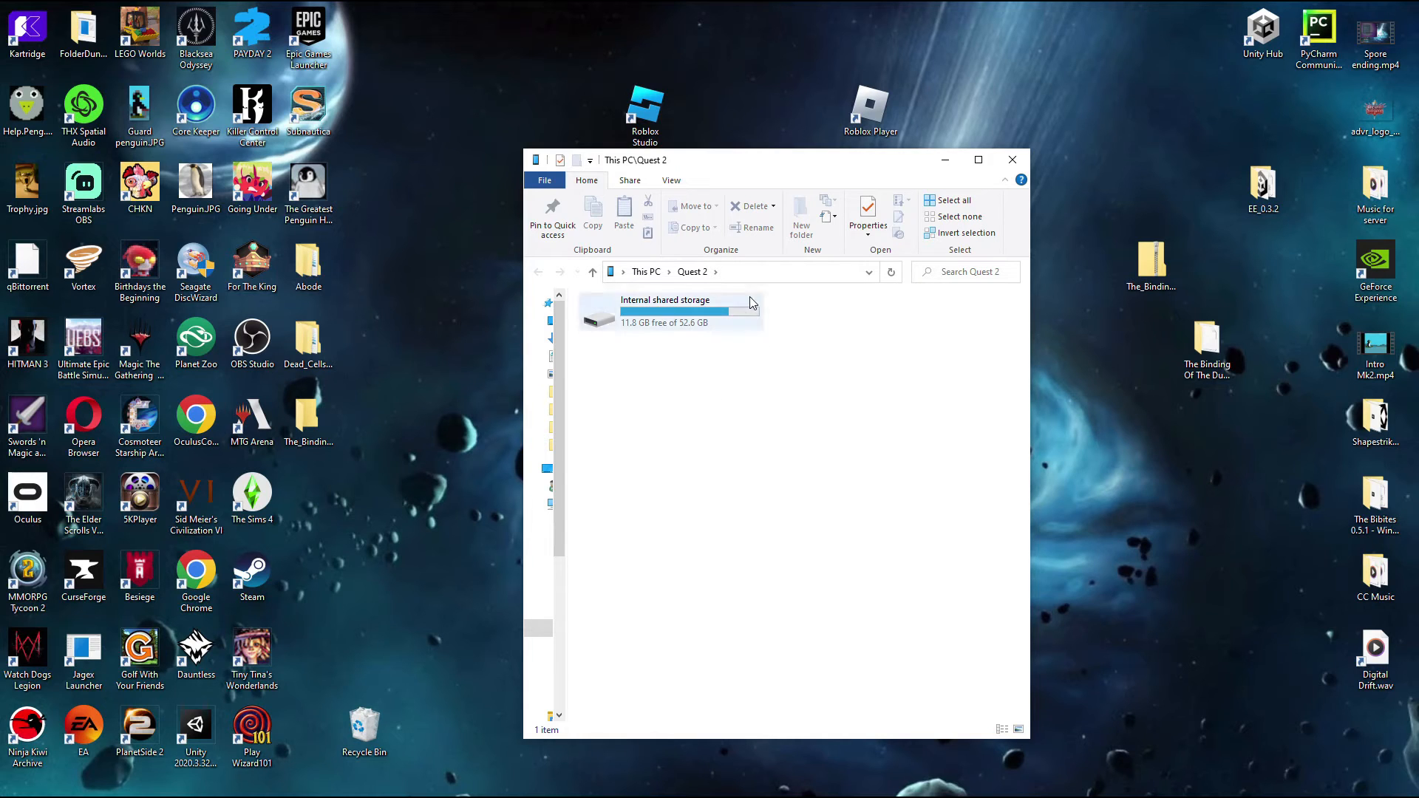
# - Navigate Internal shared storage > Android > data into de.erthu.ancientdungeonfull
pyautogui.doubleClick(664, 310)
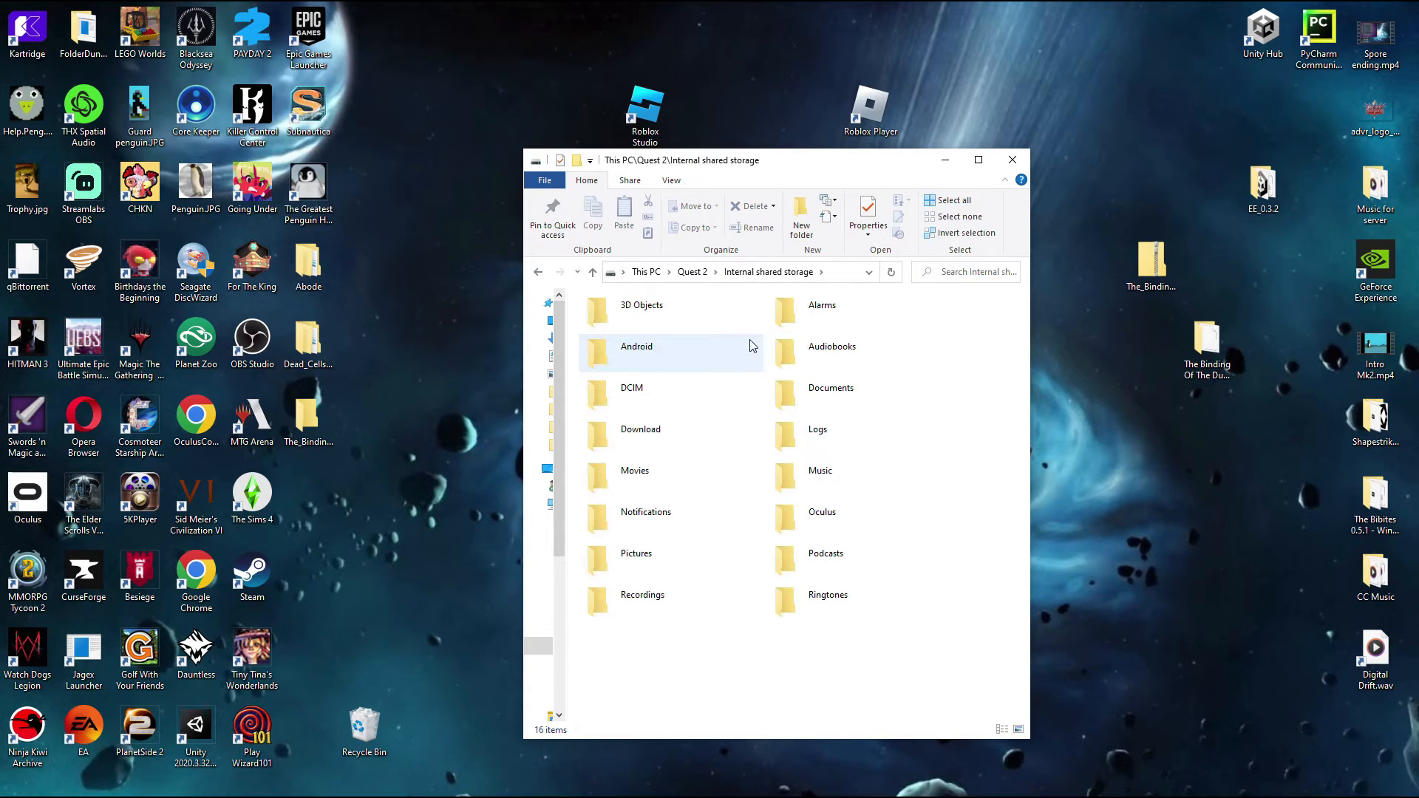
pyautogui.moveTo(851, 276)
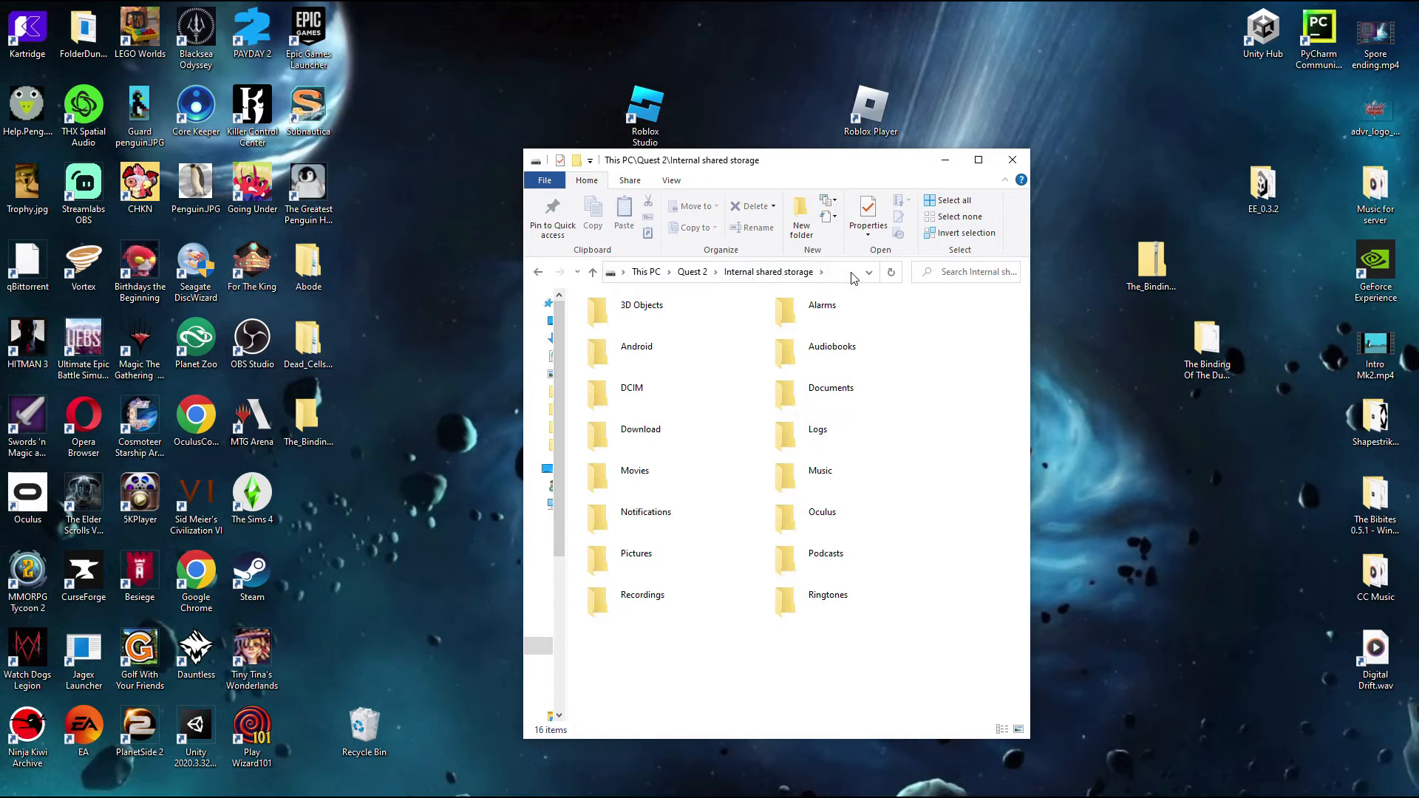
pyautogui.doubleClick(635, 346)
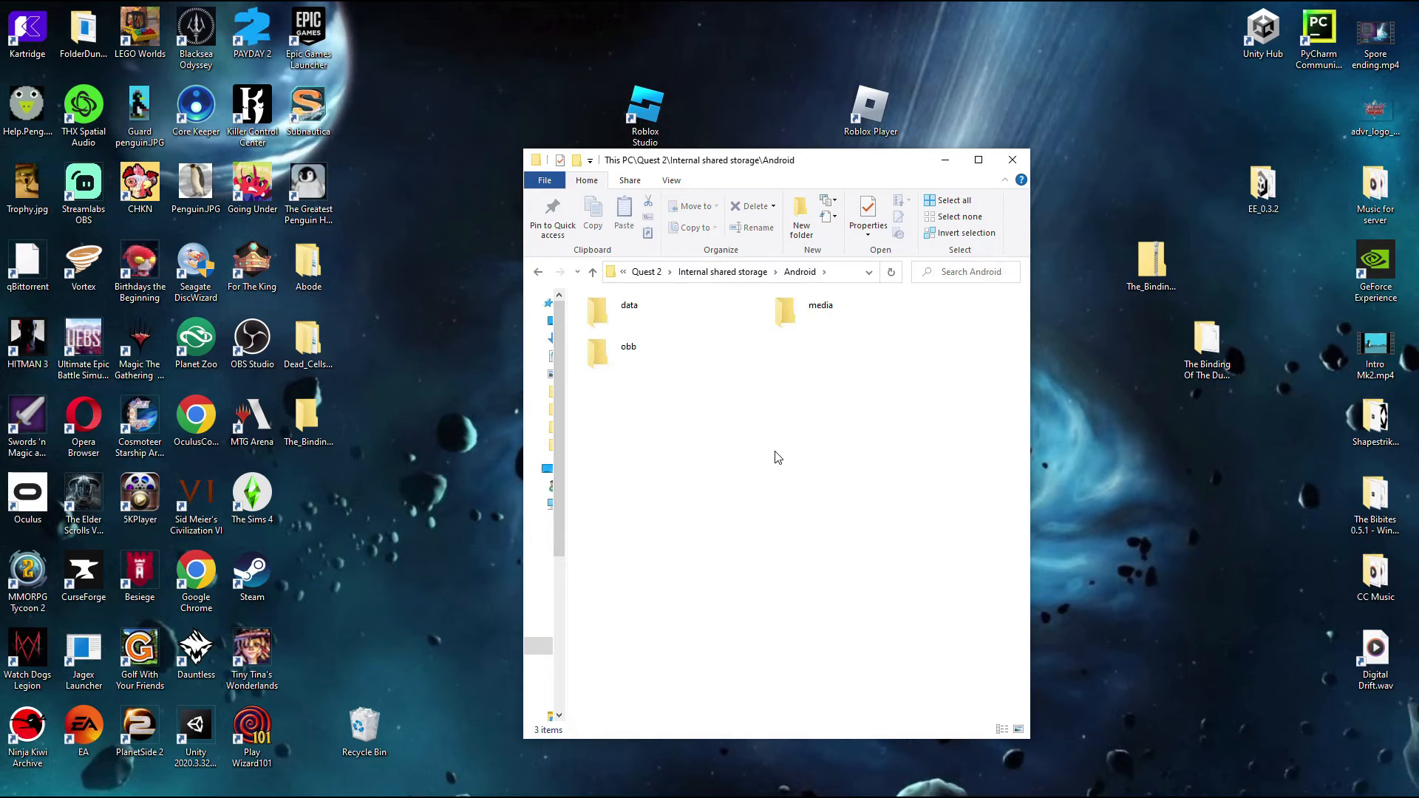
pyautogui.doubleClick(628, 304)
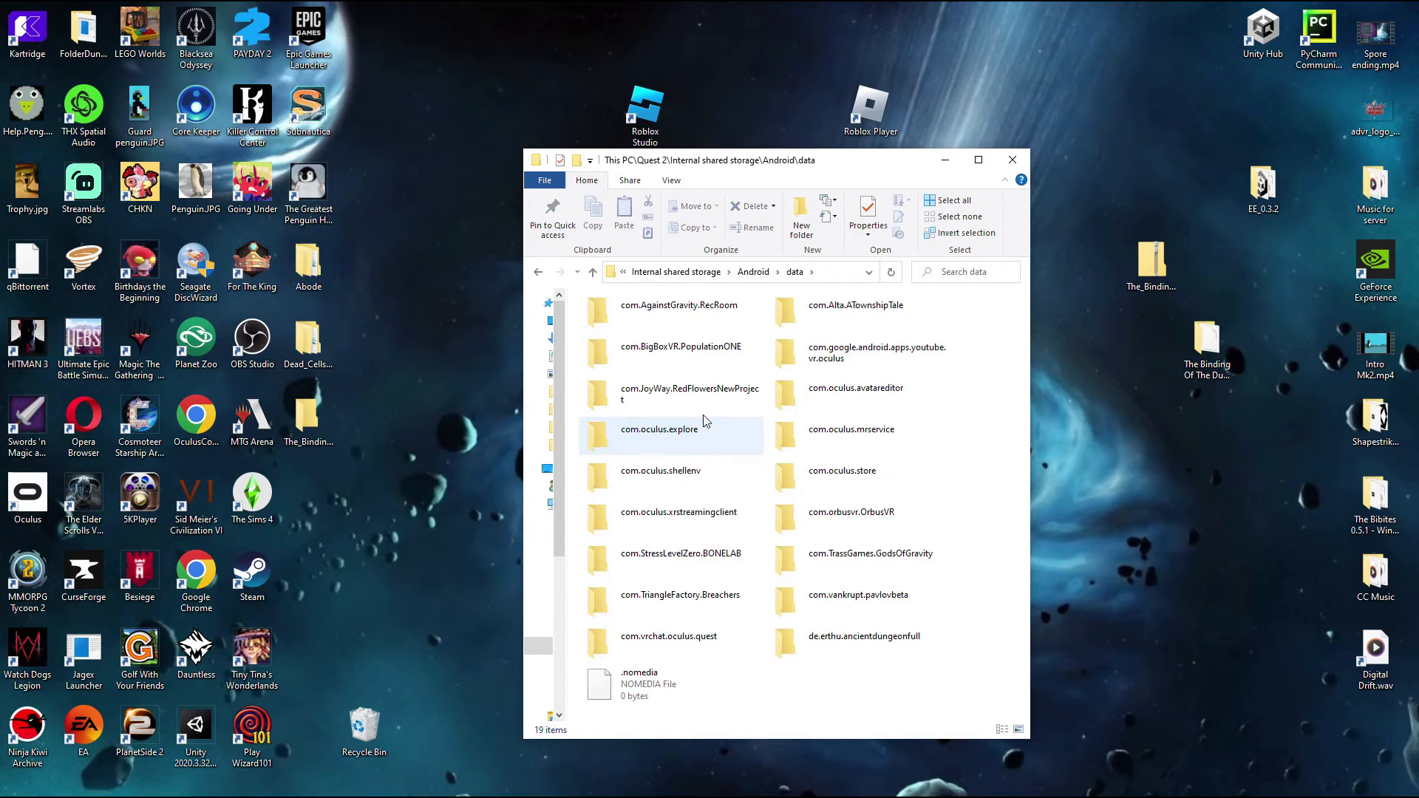
pyautogui.click(875, 353)
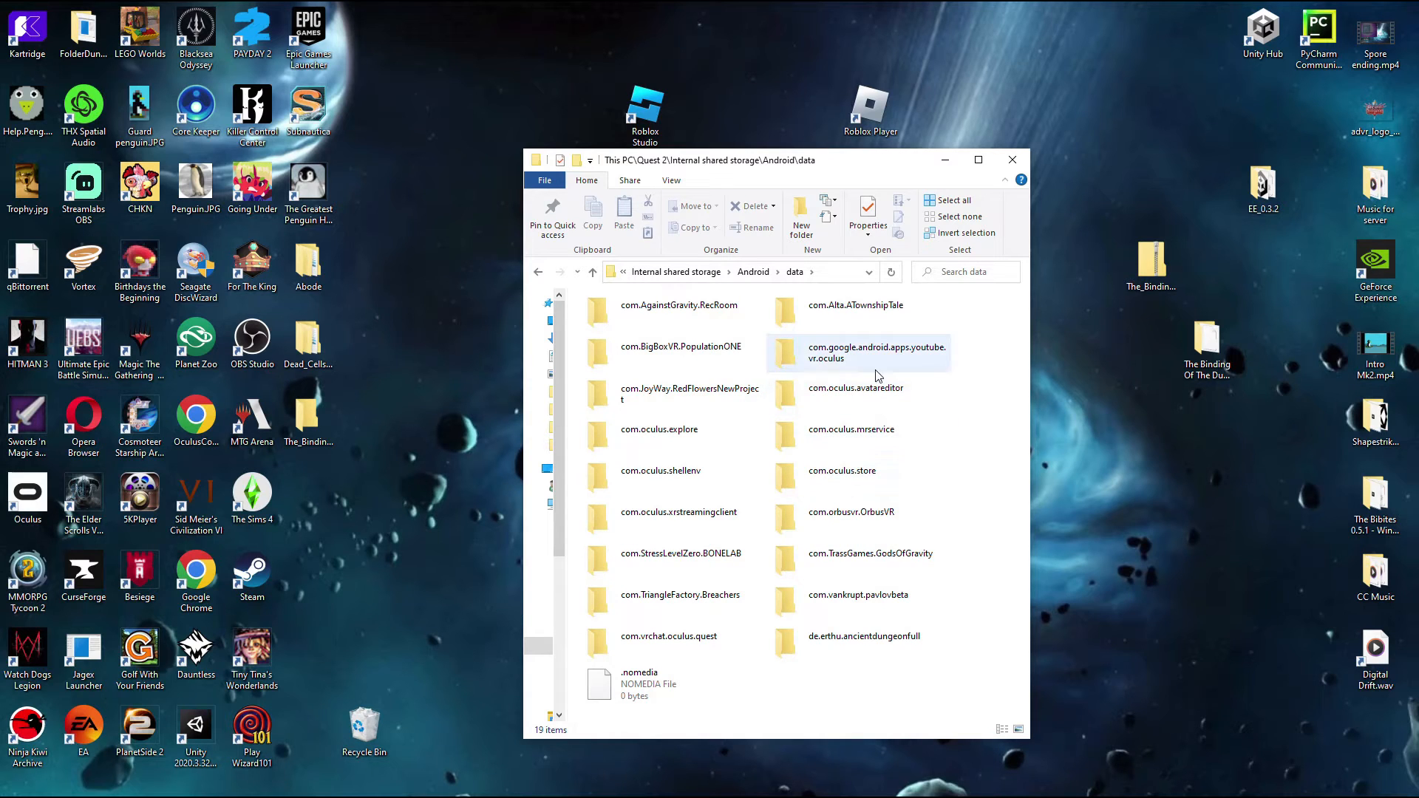
pyautogui.moveTo(696, 547)
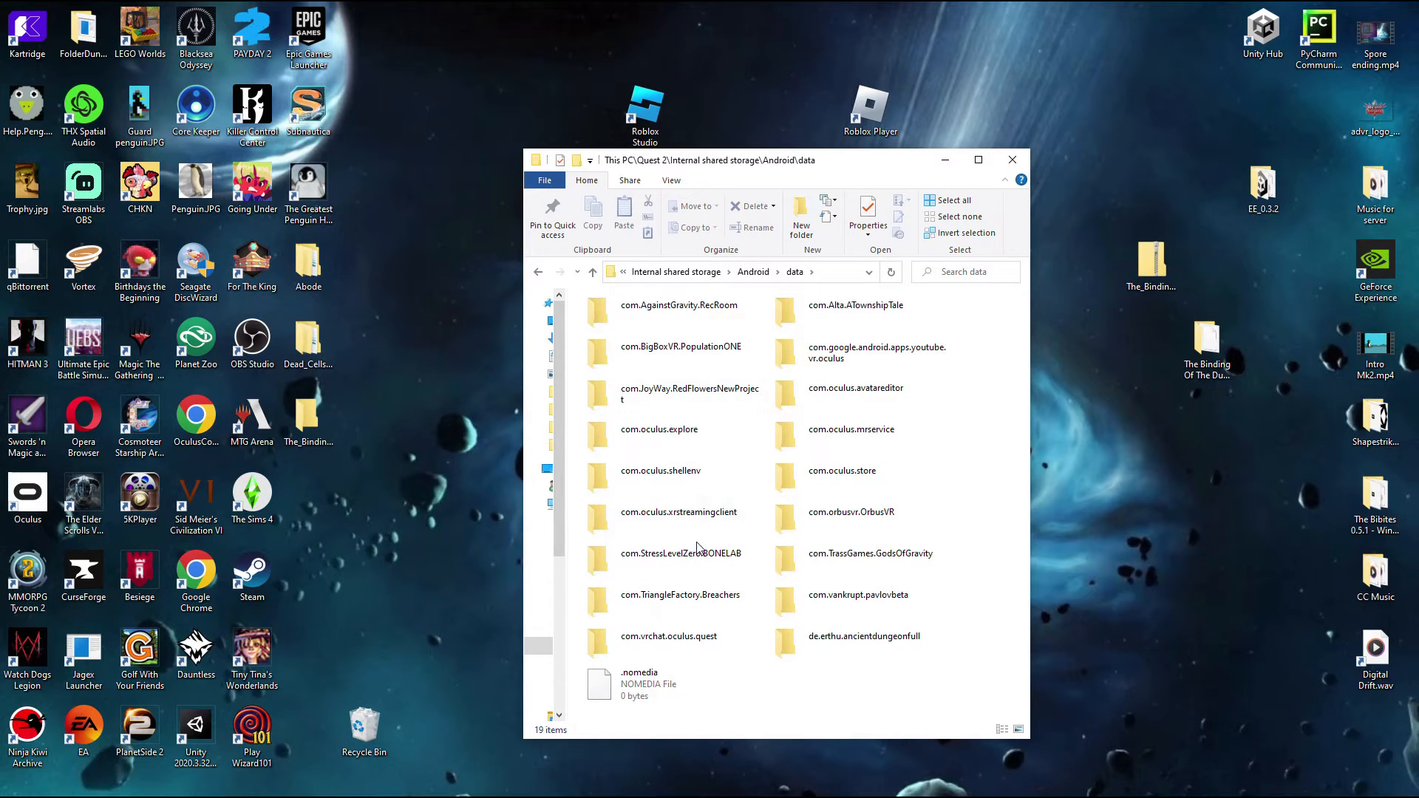
pyautogui.doubleClick(863, 635)
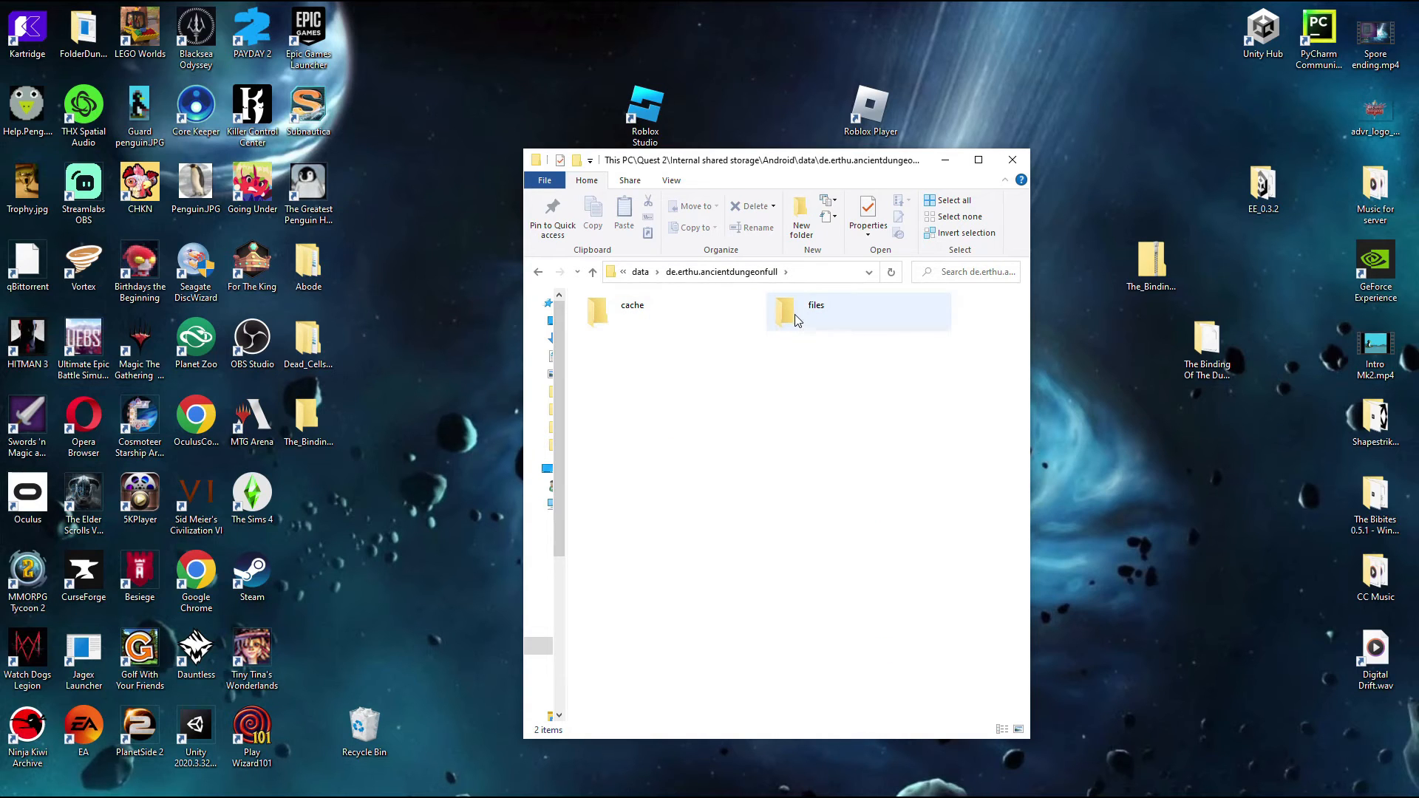
# - Create a new folder named ADVR_Mods inside the game's files folder
pyautogui.doubleClick(815, 304)
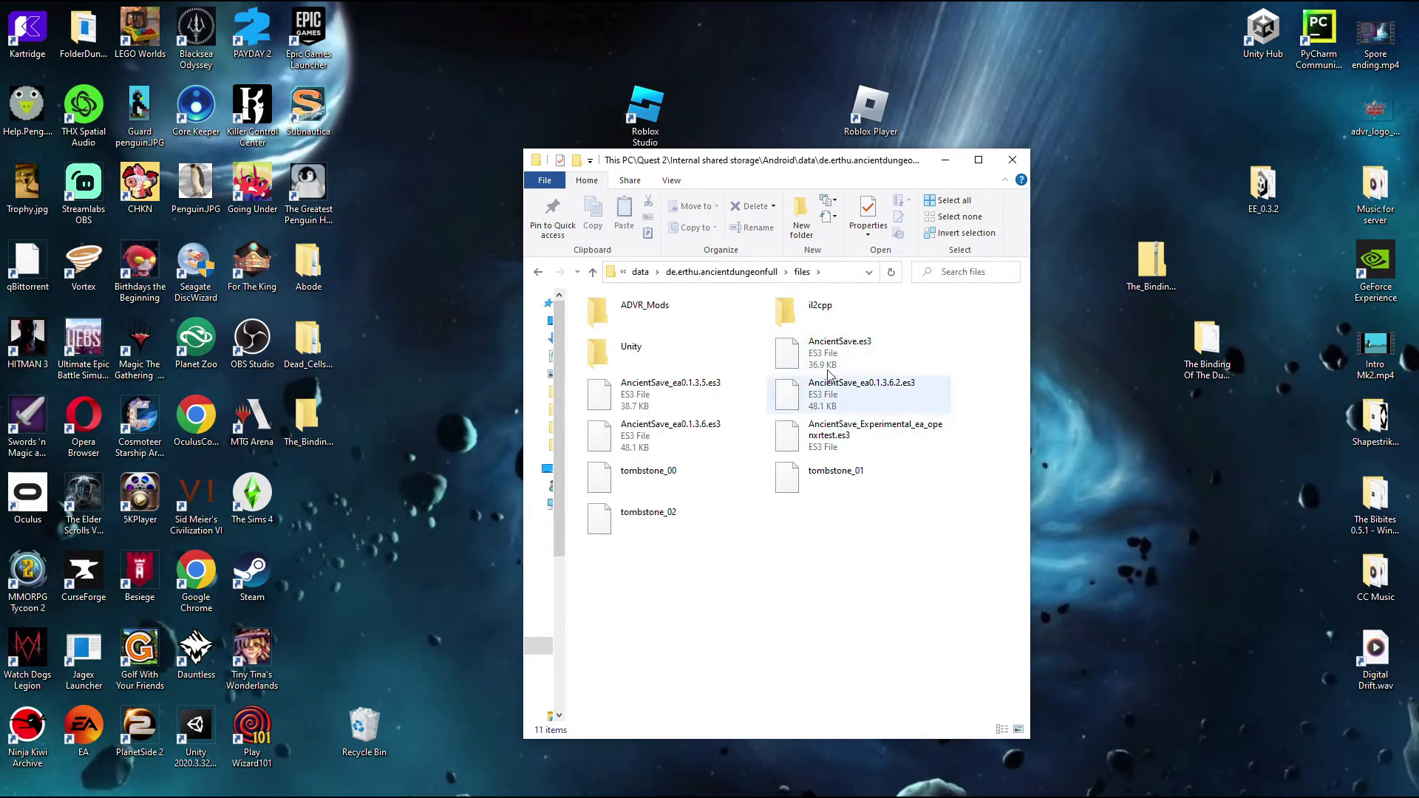
pyautogui.rightClick(885, 579)
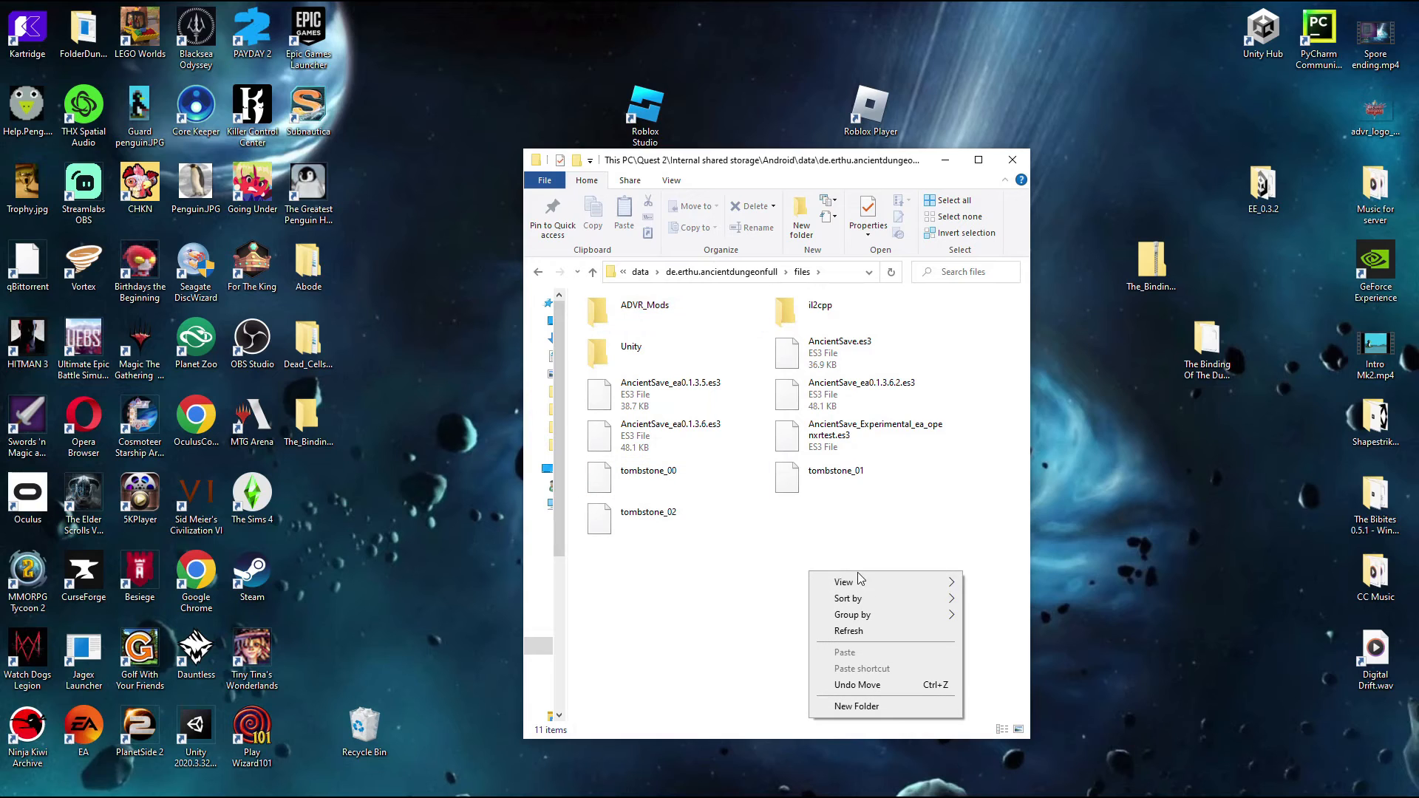
pyautogui.click(855, 707)
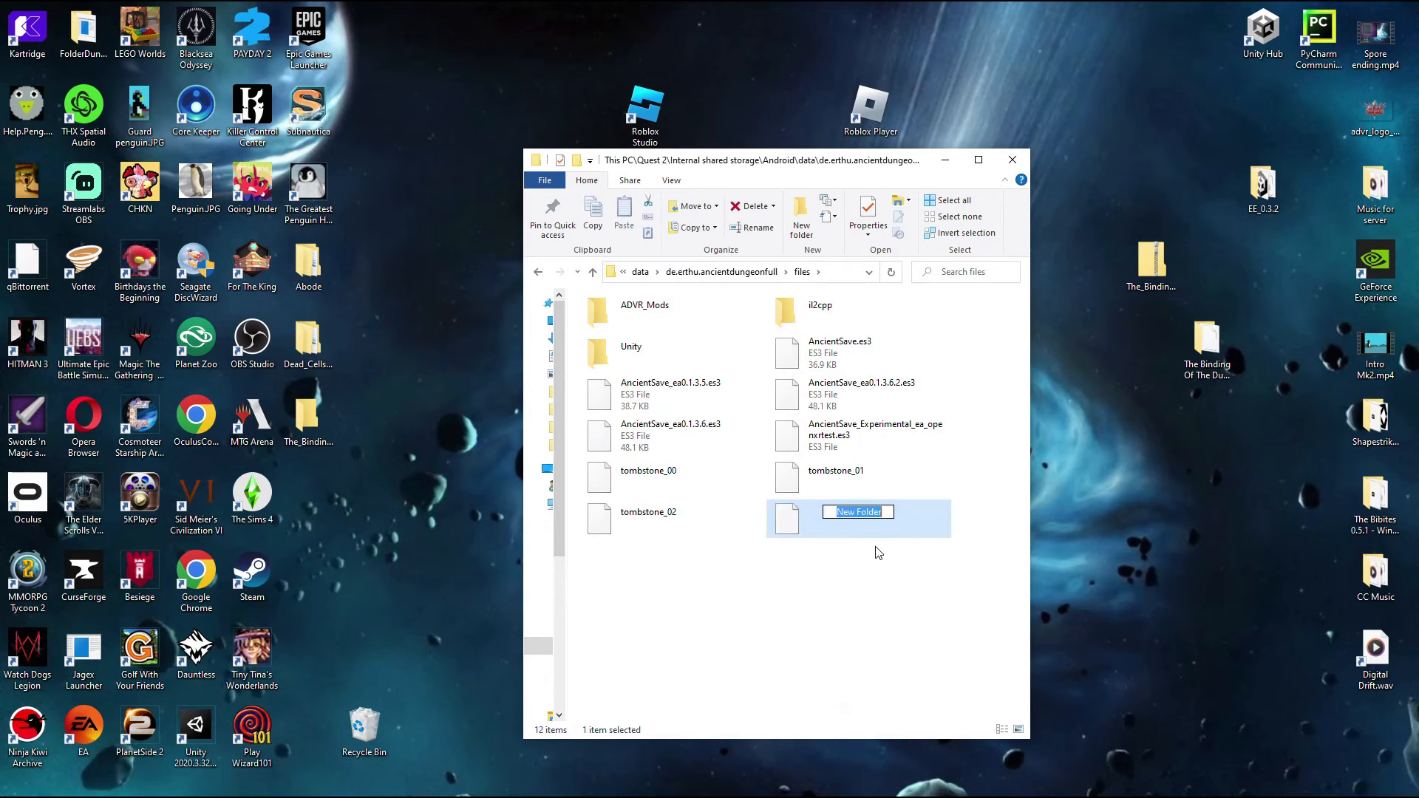
pyautogui.write('ADVR_Moods')
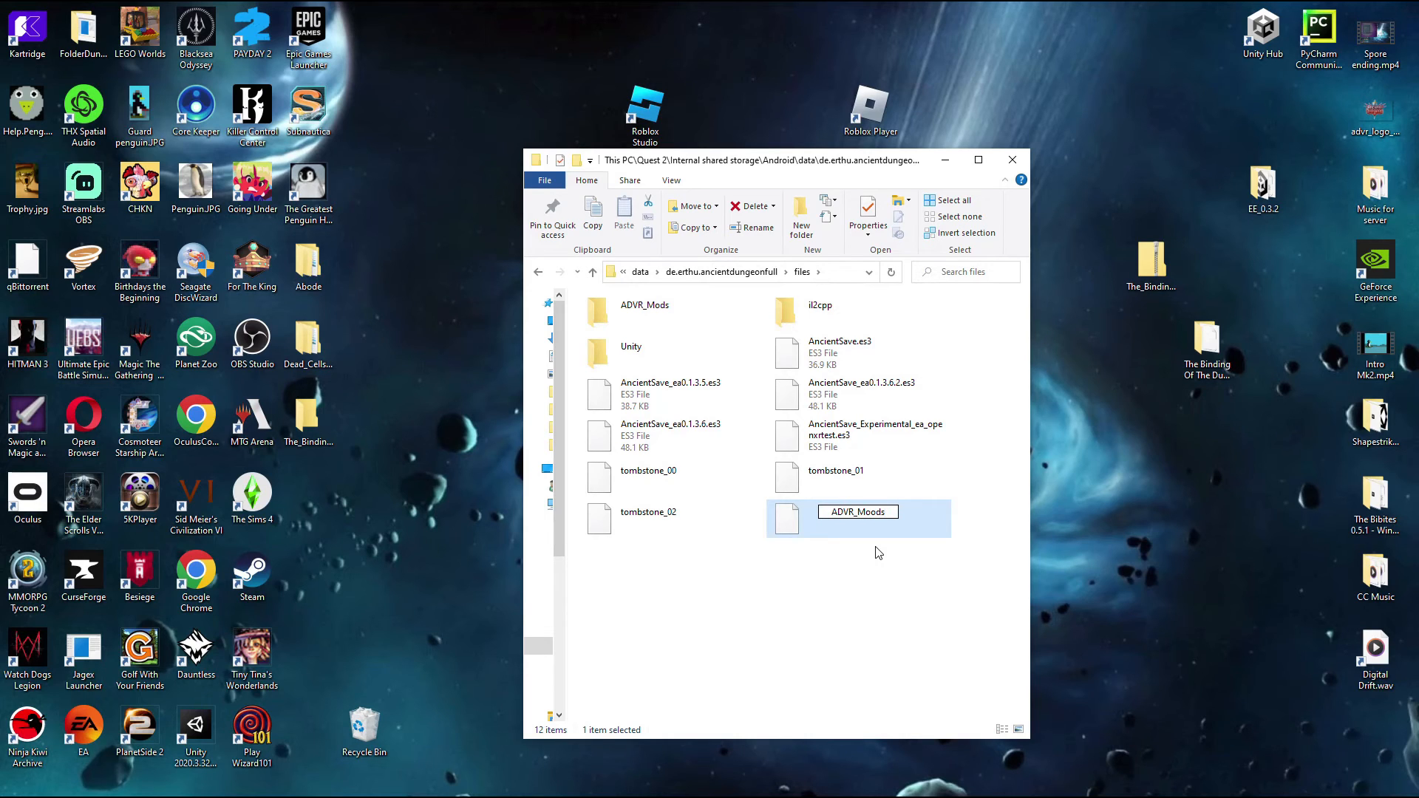
pyautogui.write('ADVR_Mods')
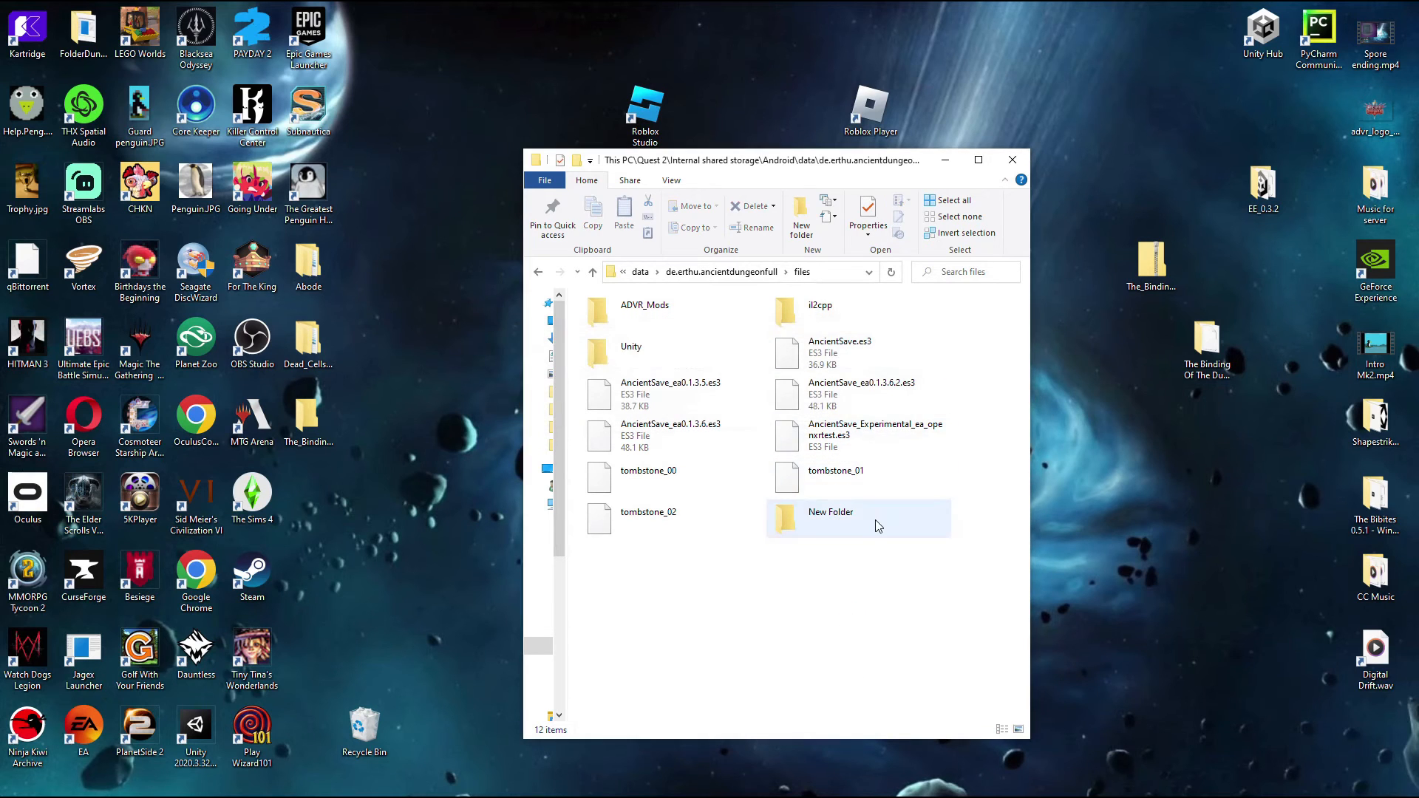
# - Permanently delete the stray New Folder from the files folder
pyautogui.click(748, 206)
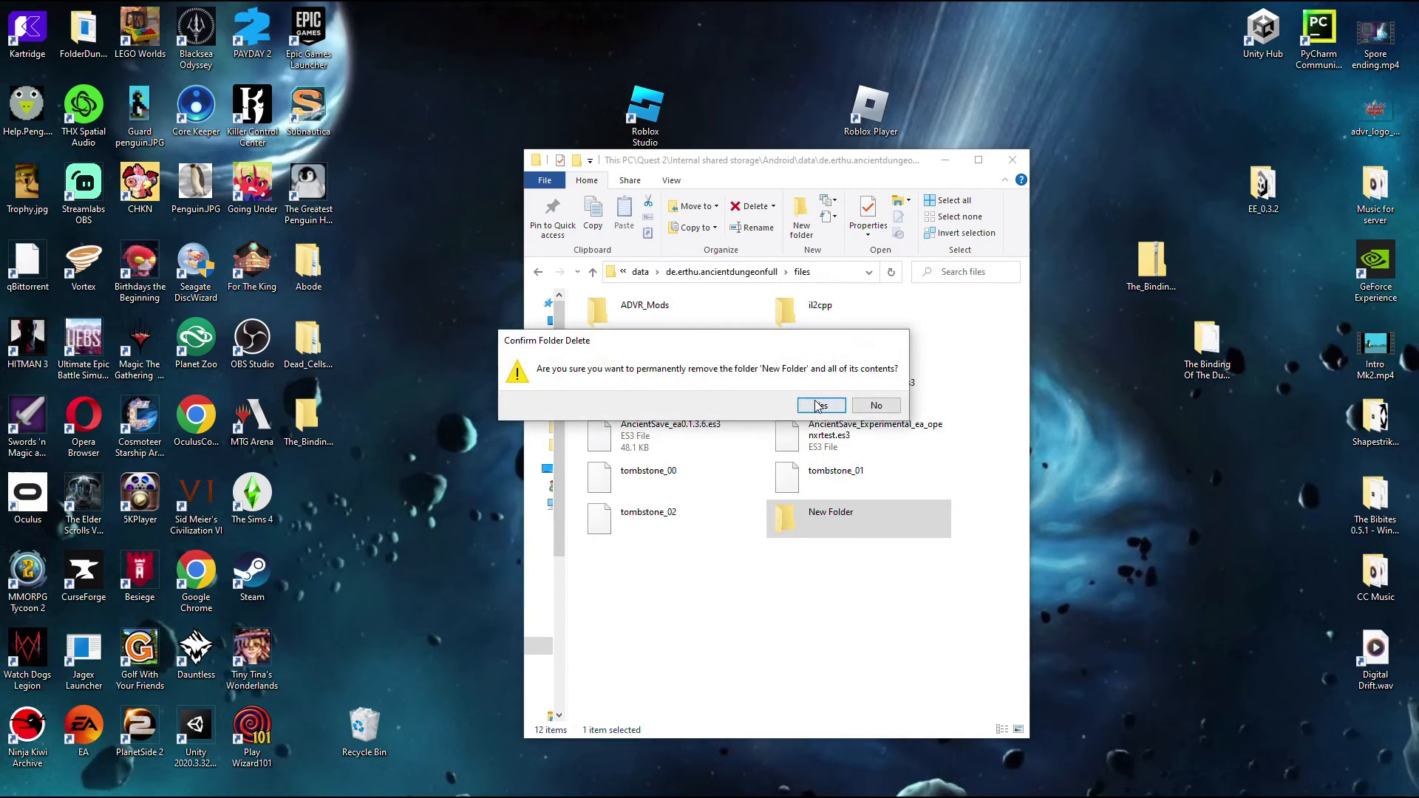
pyautogui.click(817, 405)
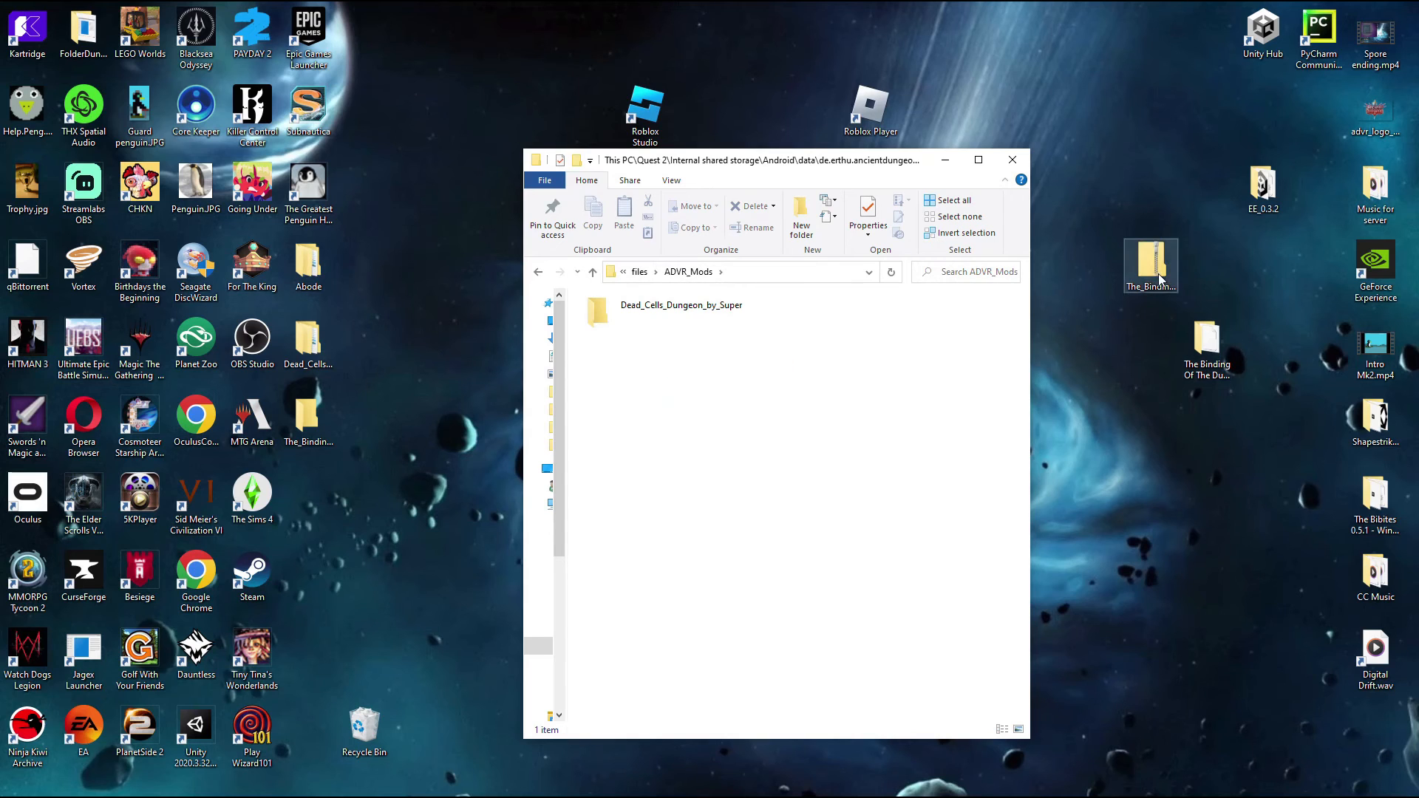